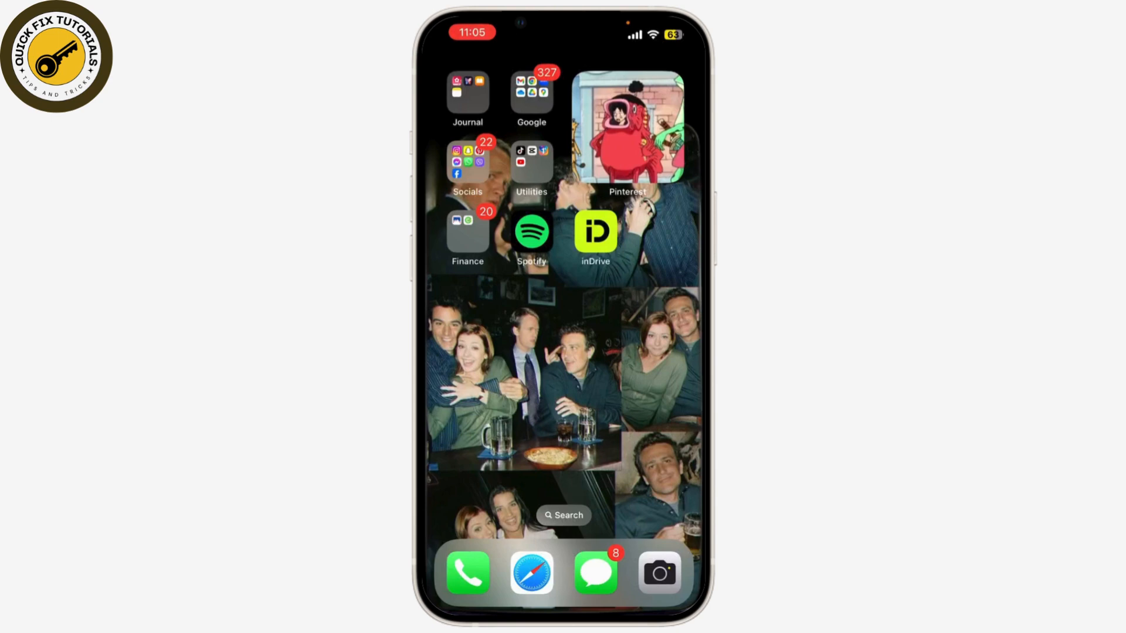
- Launch Messenger from the Socials folder on the Home Screen
click(466, 162)
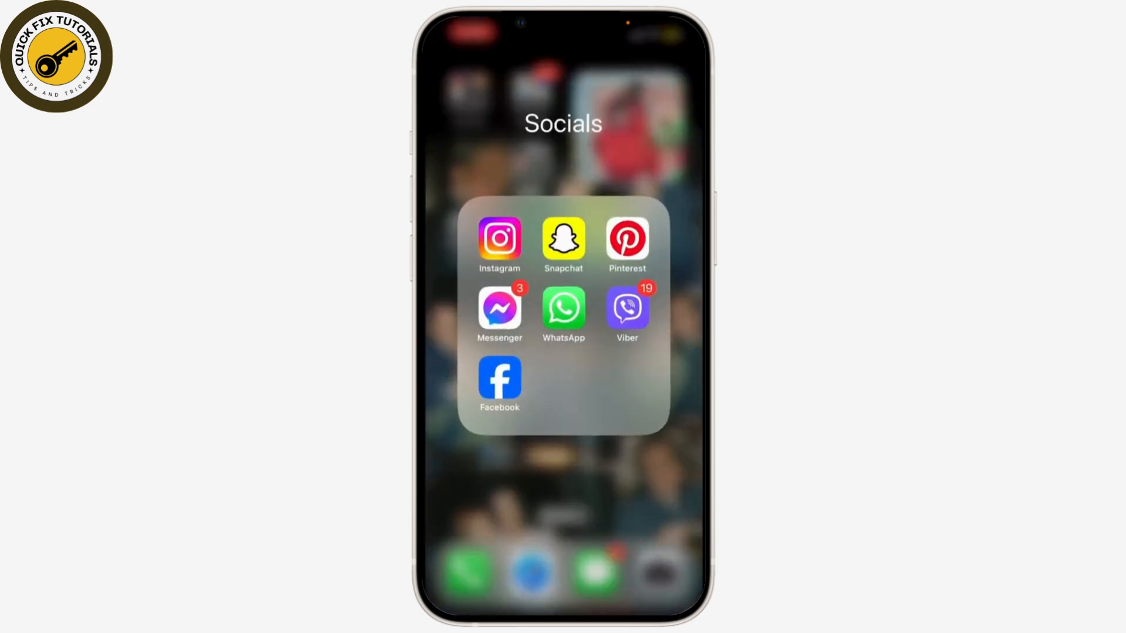
click(499, 307)
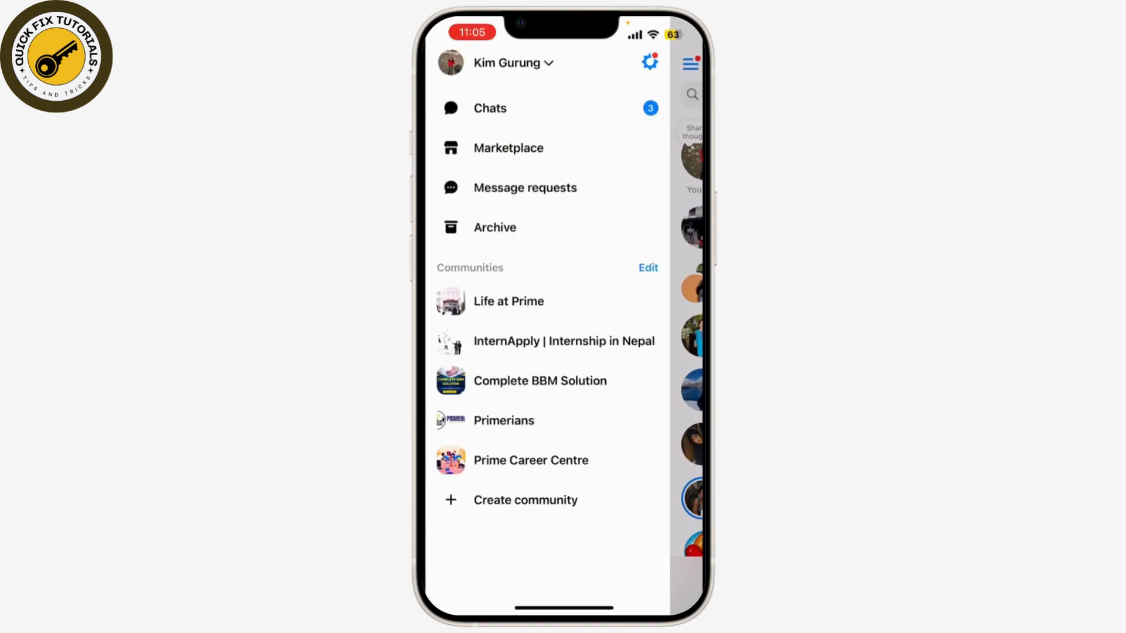
click(648, 62)
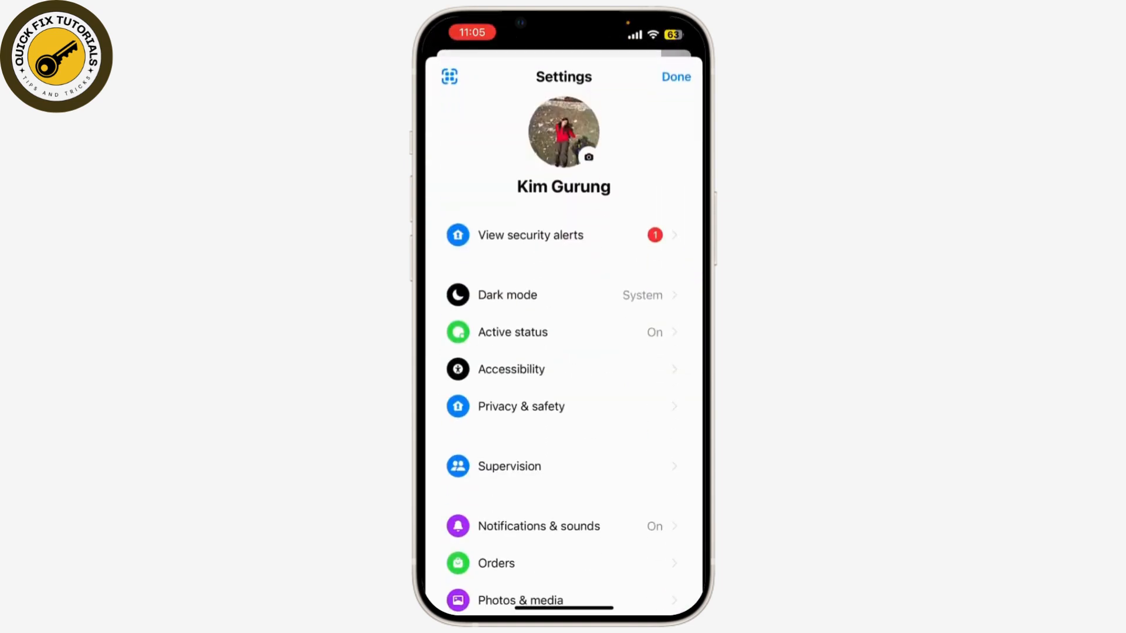
scroll(down, 3)
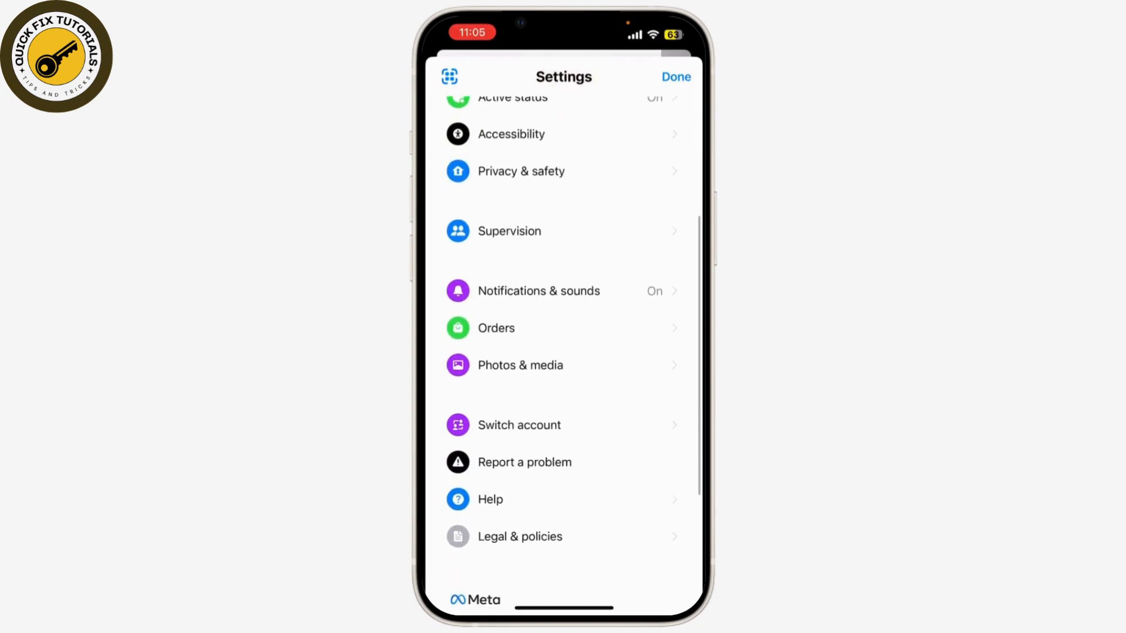
scroll(down, 3)
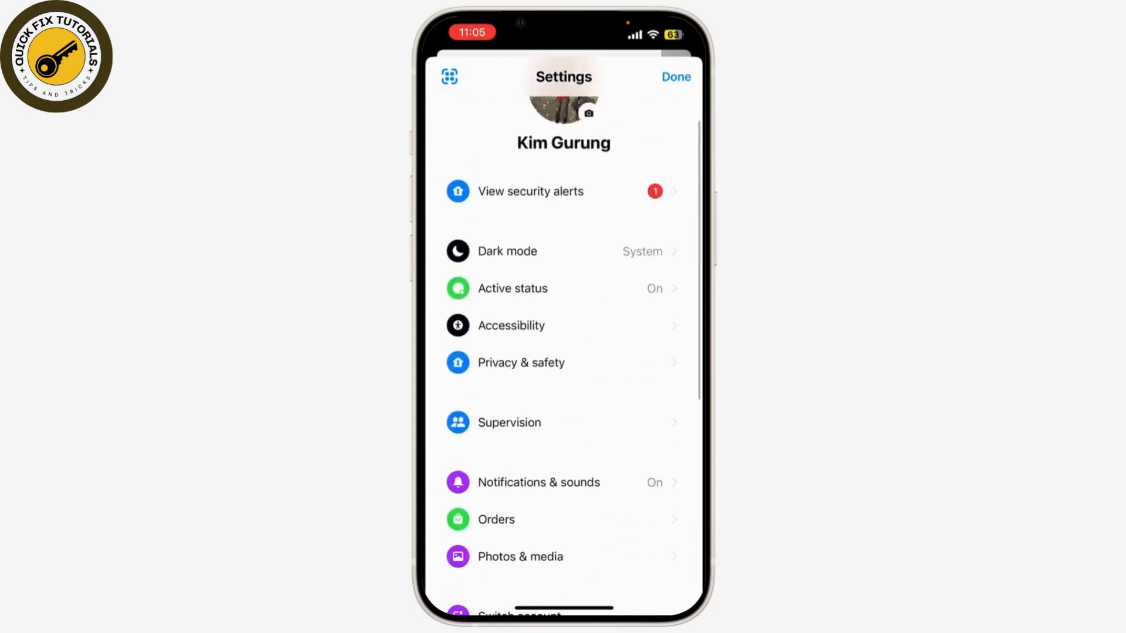
scroll(up, 3)
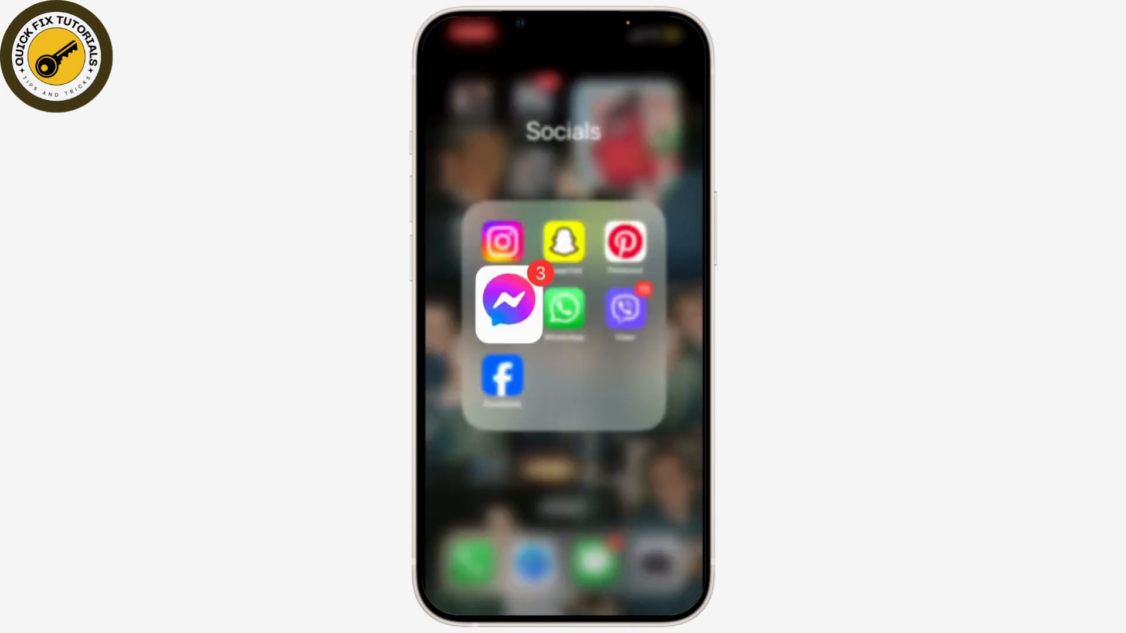
- Return to the Home Screen, launch iPhone Settings and scroll to the Messenger app entry
click(563, 487)
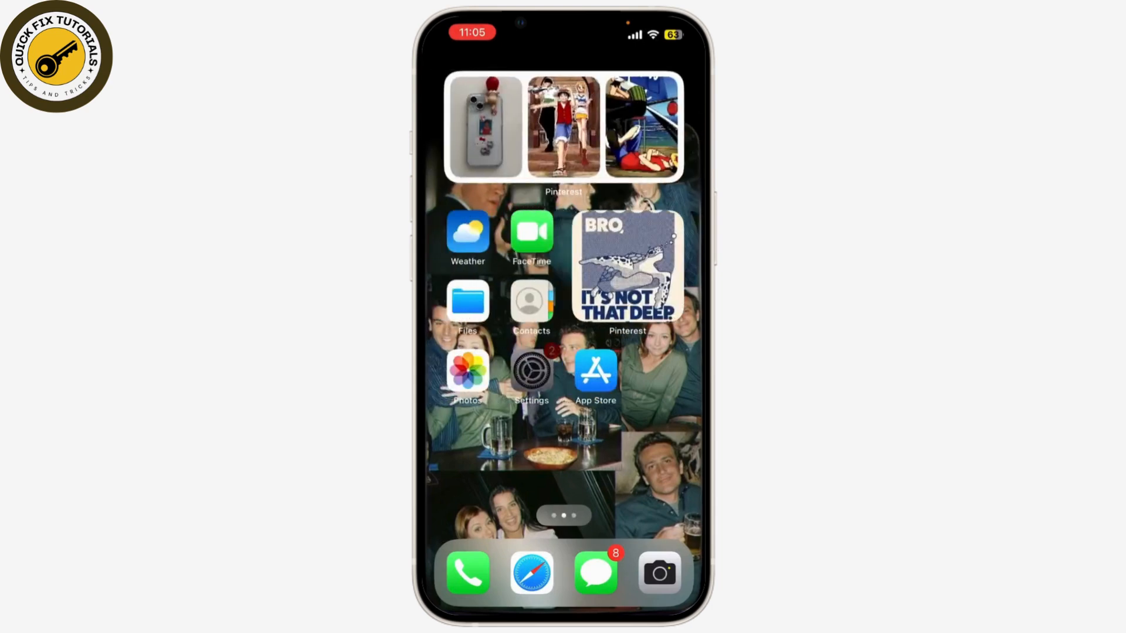
click(531, 372)
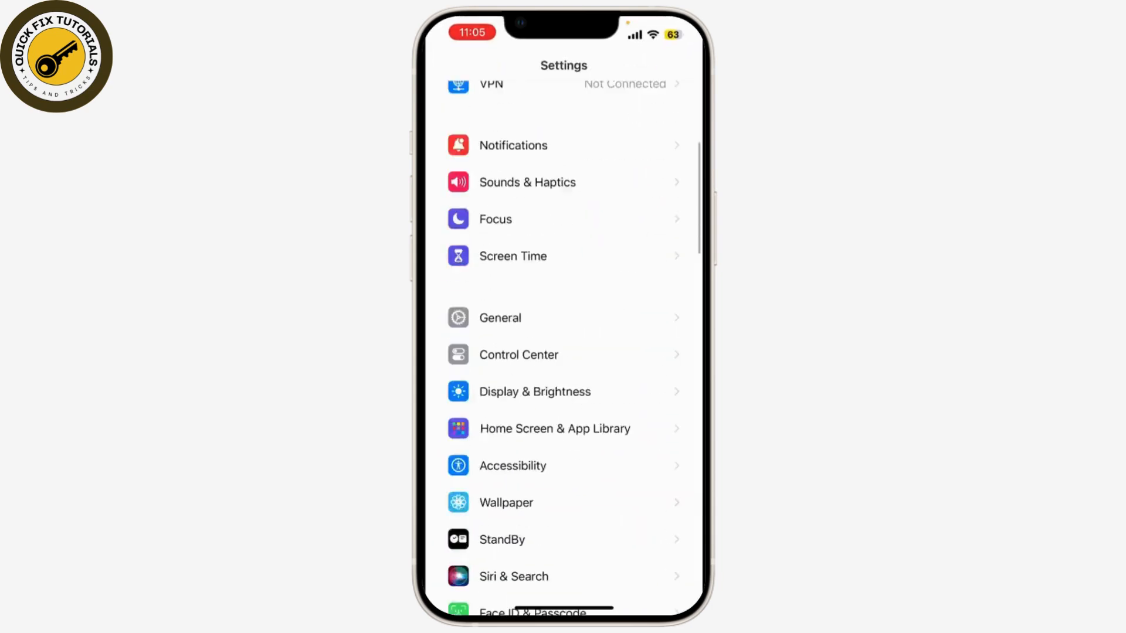
scroll(down, 3)
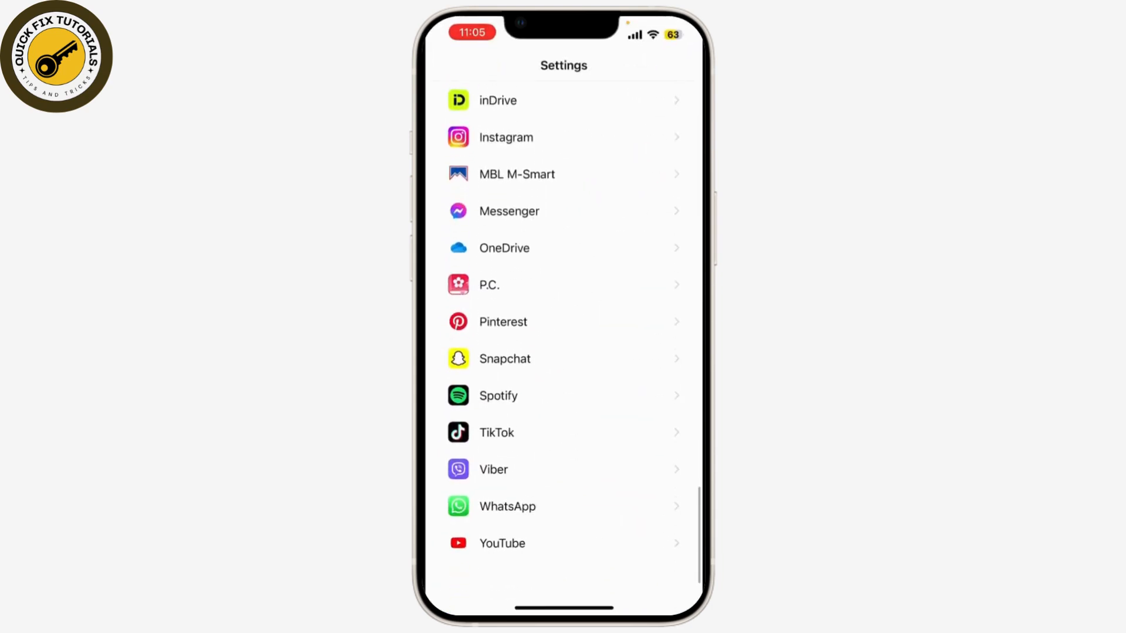